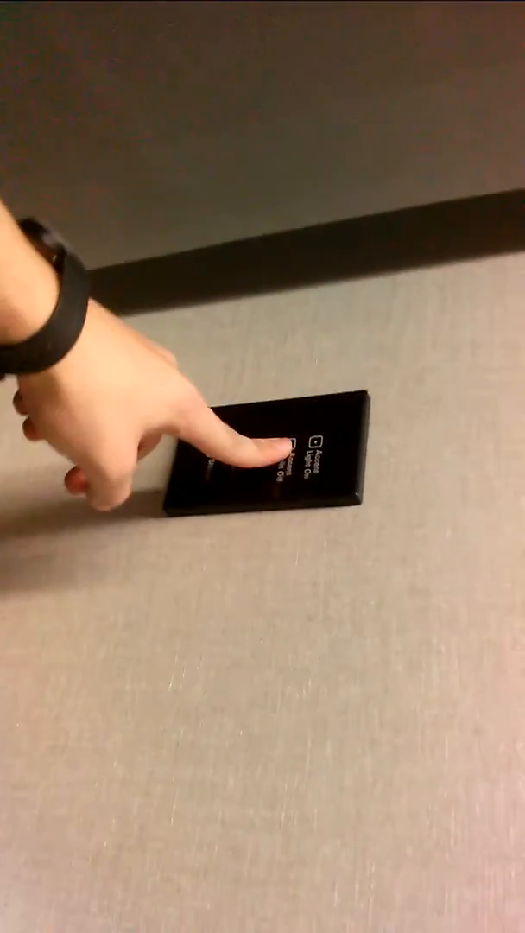
{"action": "left_click", "coordinate": [277, 453]}
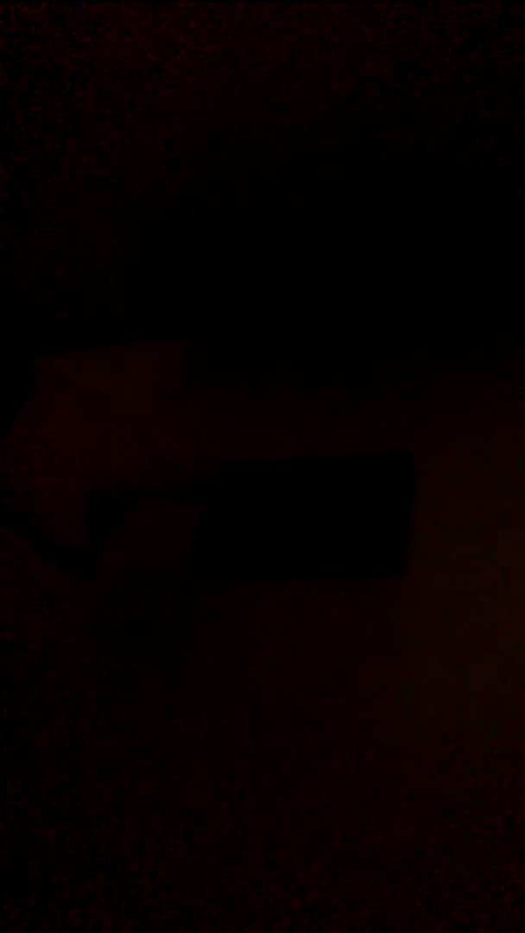